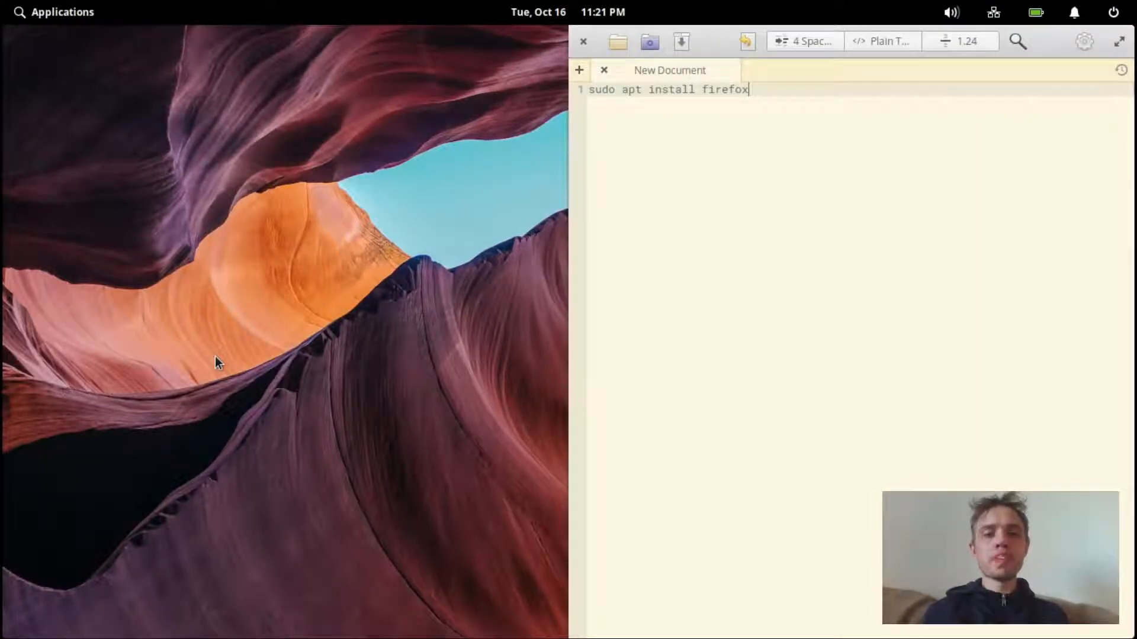
{"action": "mouse_move", "coordinate": [341, 526]}
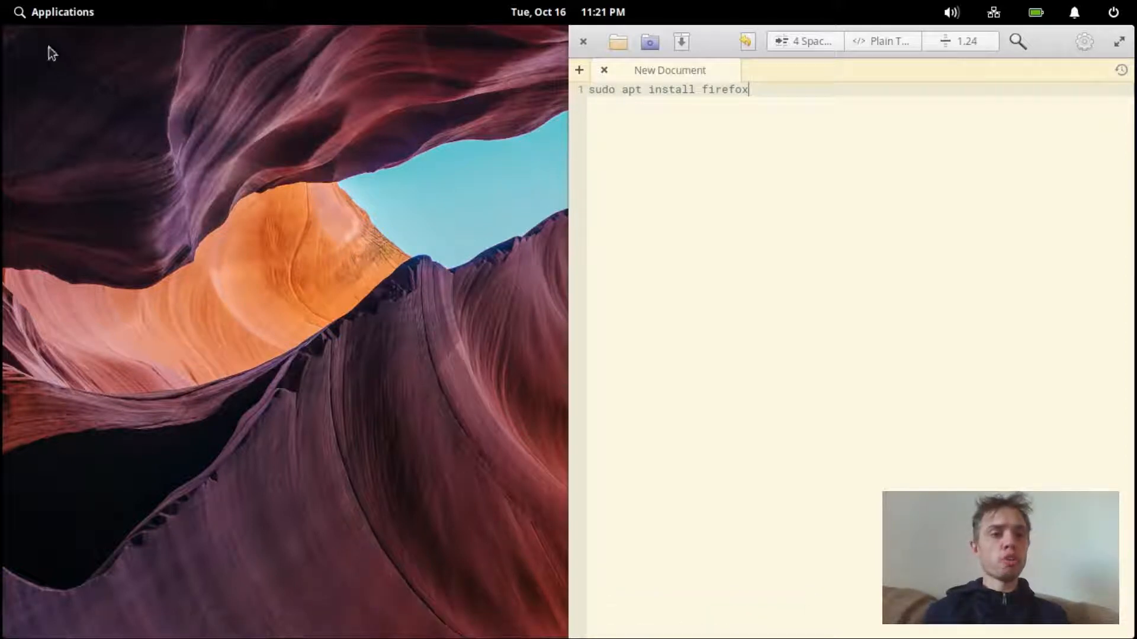
Step: Launch Terminal from the Applications menu
{"action": "left_click", "coordinate": [55, 12]}
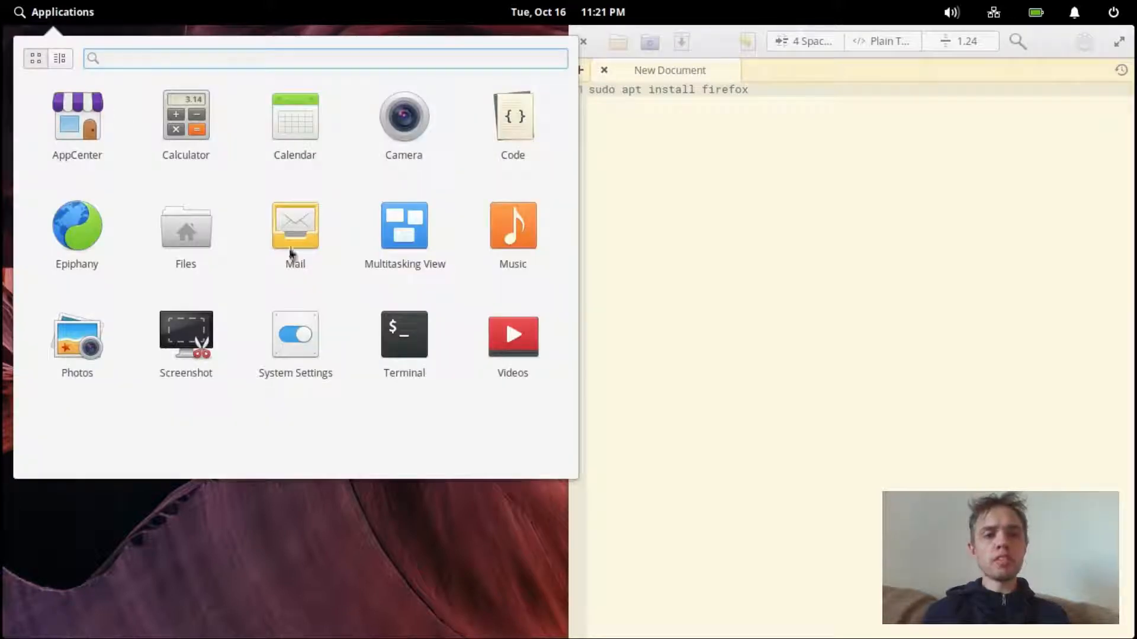
{"action": "left_click", "coordinate": [403, 334]}
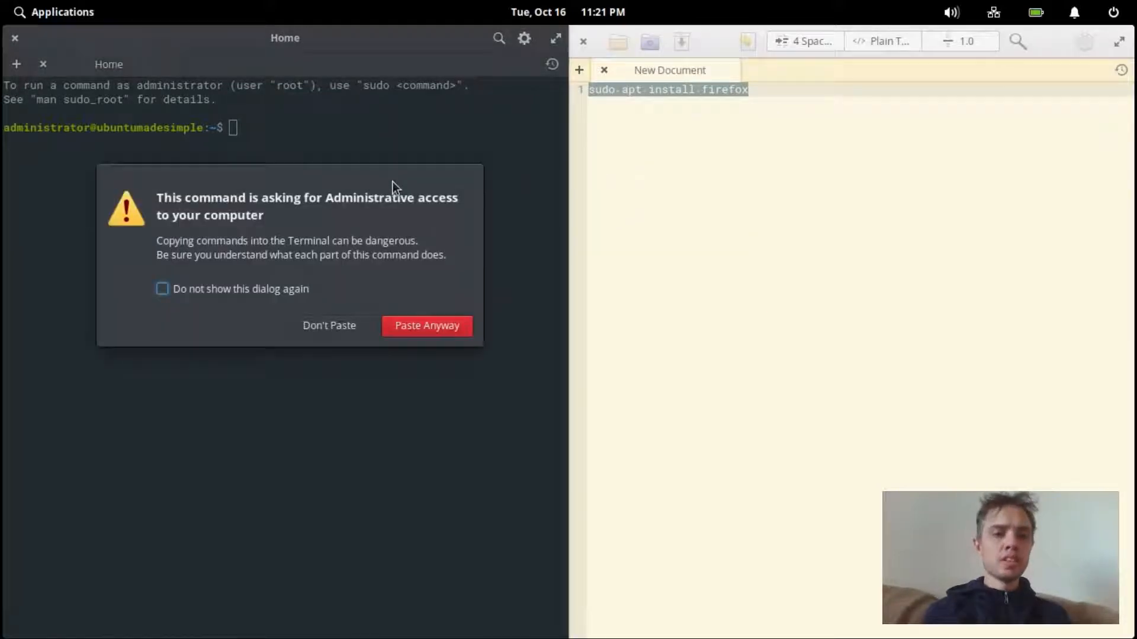
Step: Paste the apt Firefox install command anyway and authenticate with the sudo password
{"action": "left_click", "coordinate": [426, 325]}
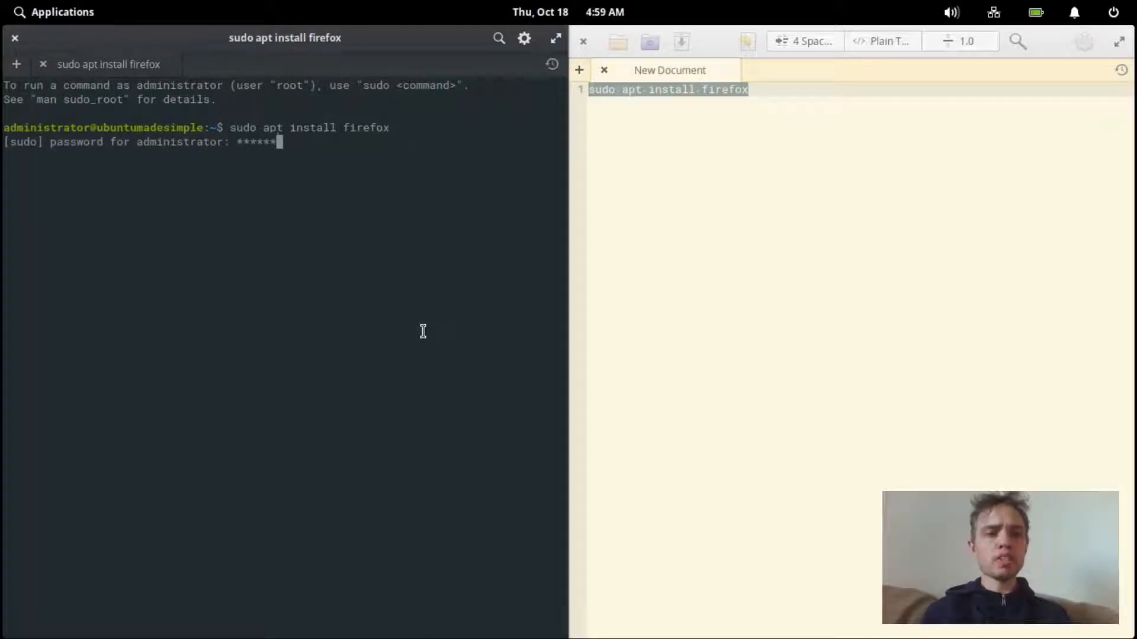
{"action": "key", "text": "Return"}
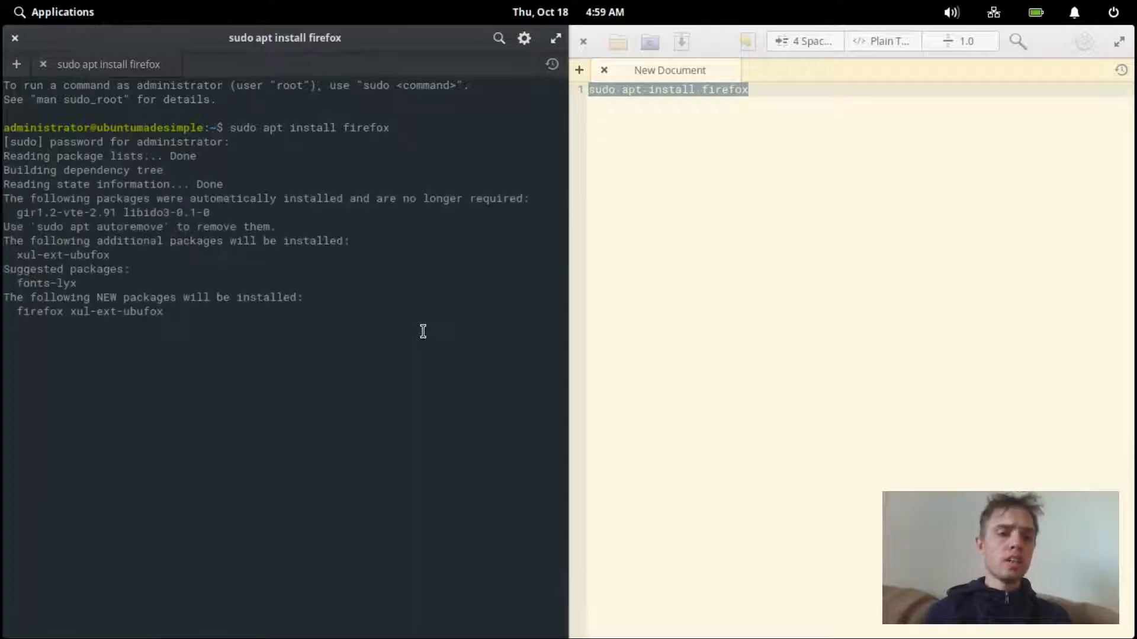
Step: Confirm the Firefox installation, then close the Code and Terminal windows
{"action": "key", "text": "Return"}
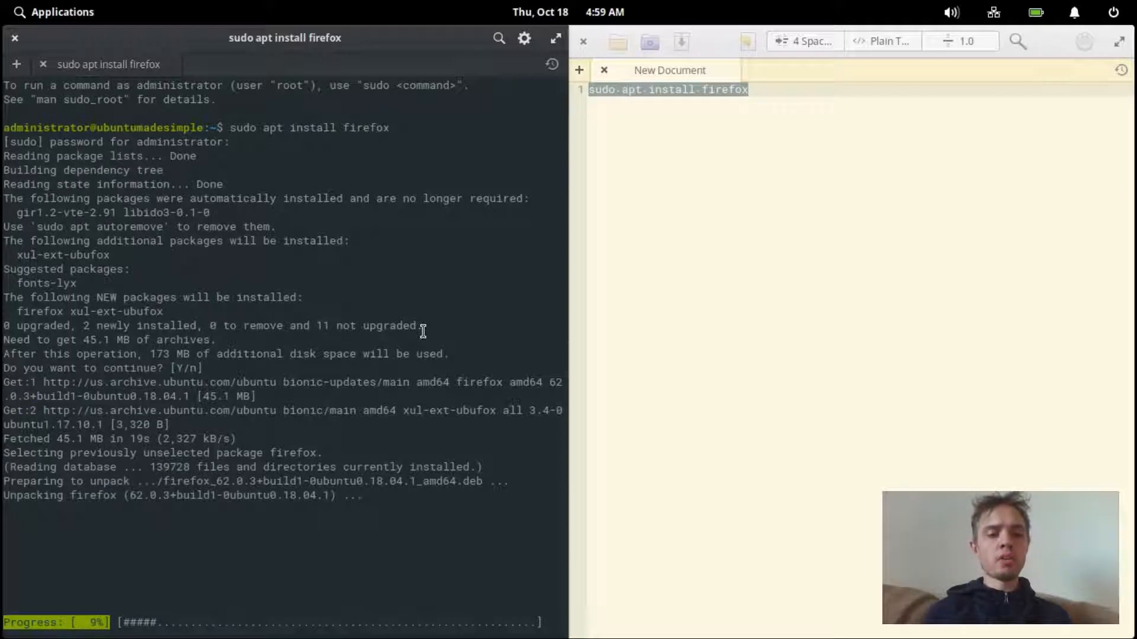
{"action": "mouse_move", "coordinate": [230, 475]}
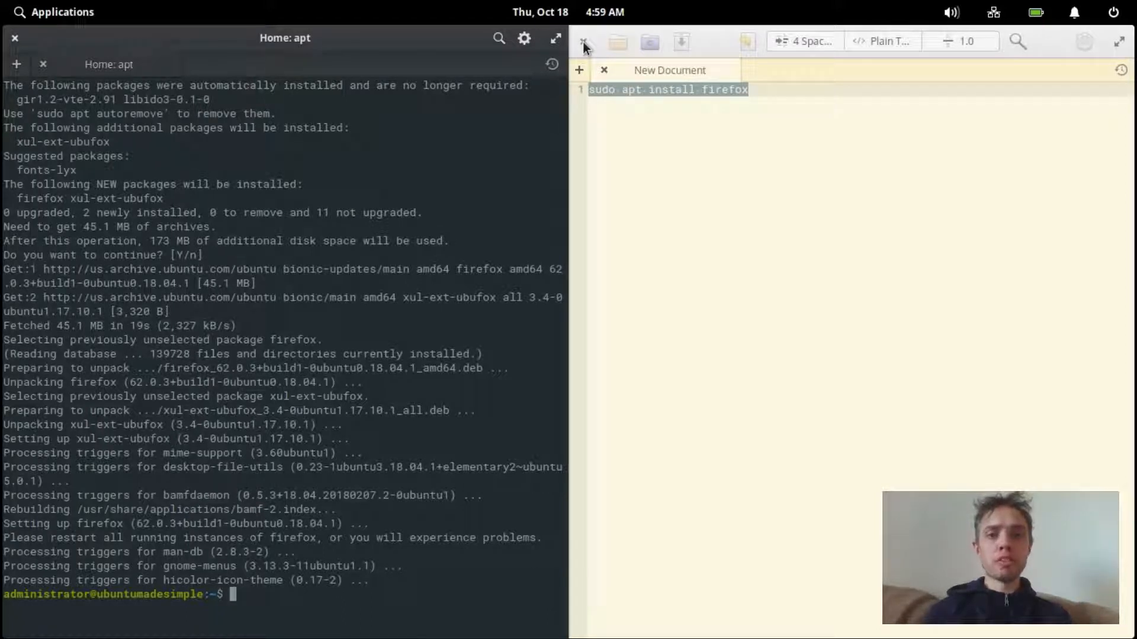
{"action": "left_click", "coordinate": [585, 44]}
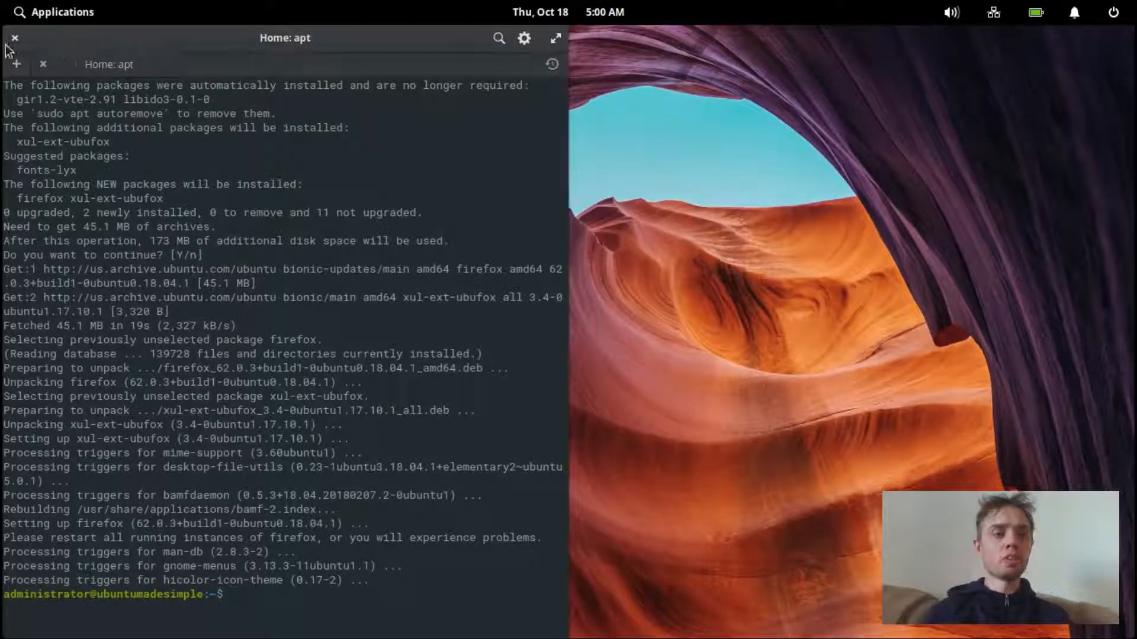
{"action": "left_click", "coordinate": [14, 38]}
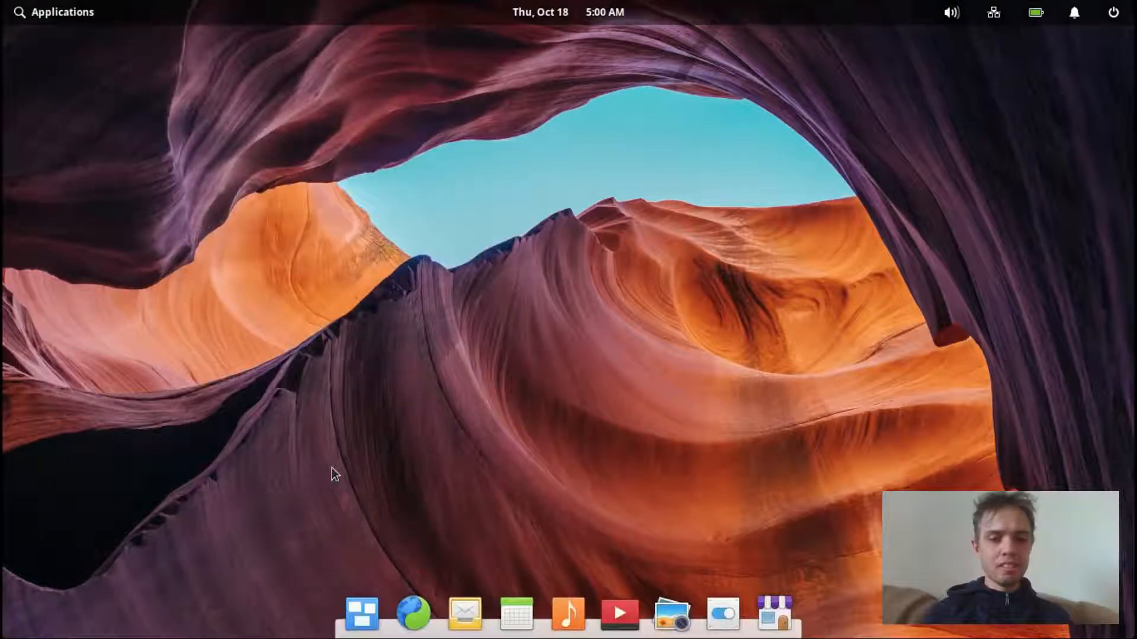
Step: Search the Applications menu for 'f' and launch Firefox Web Browser
{"action": "left_click", "coordinate": [54, 12]}
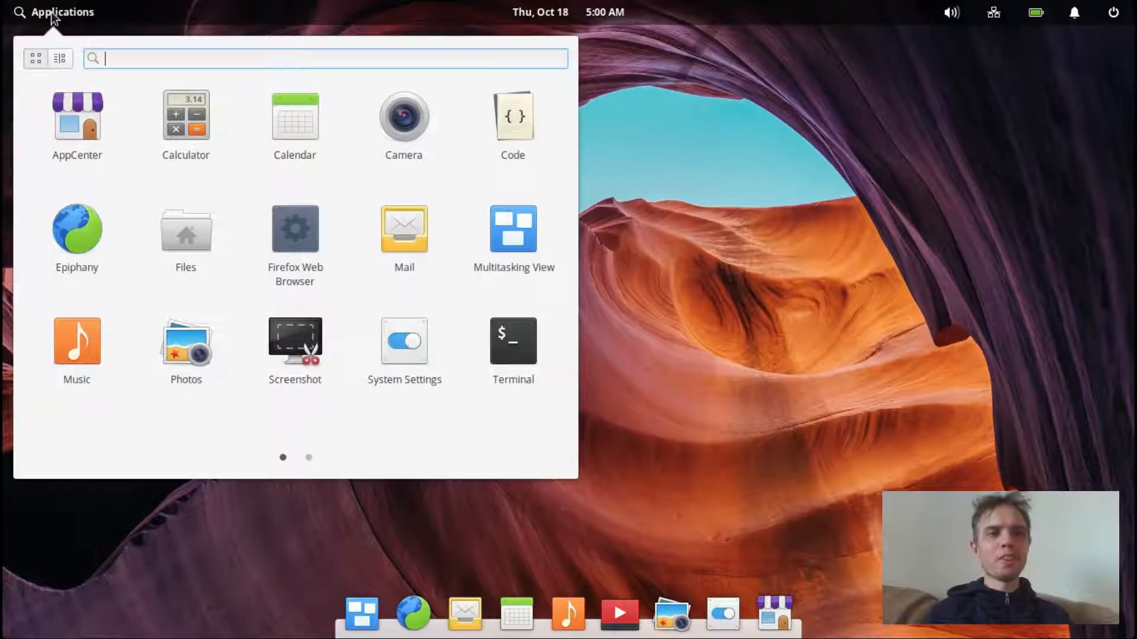
{"action": "type", "text": "f"}
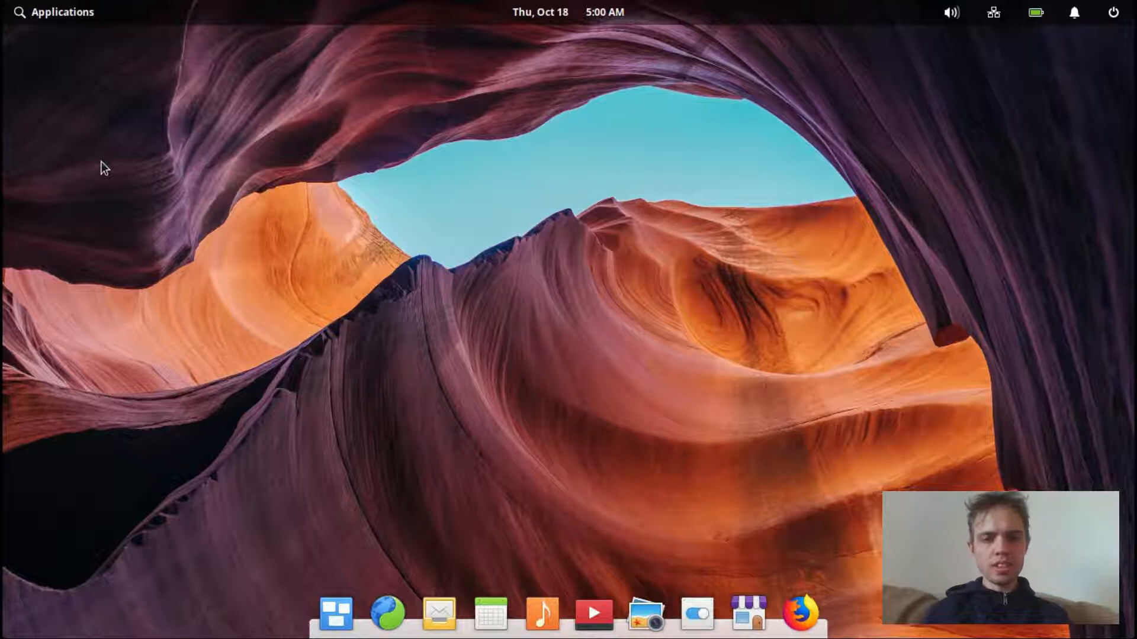
{"action": "left_click", "coordinate": [800, 615]}
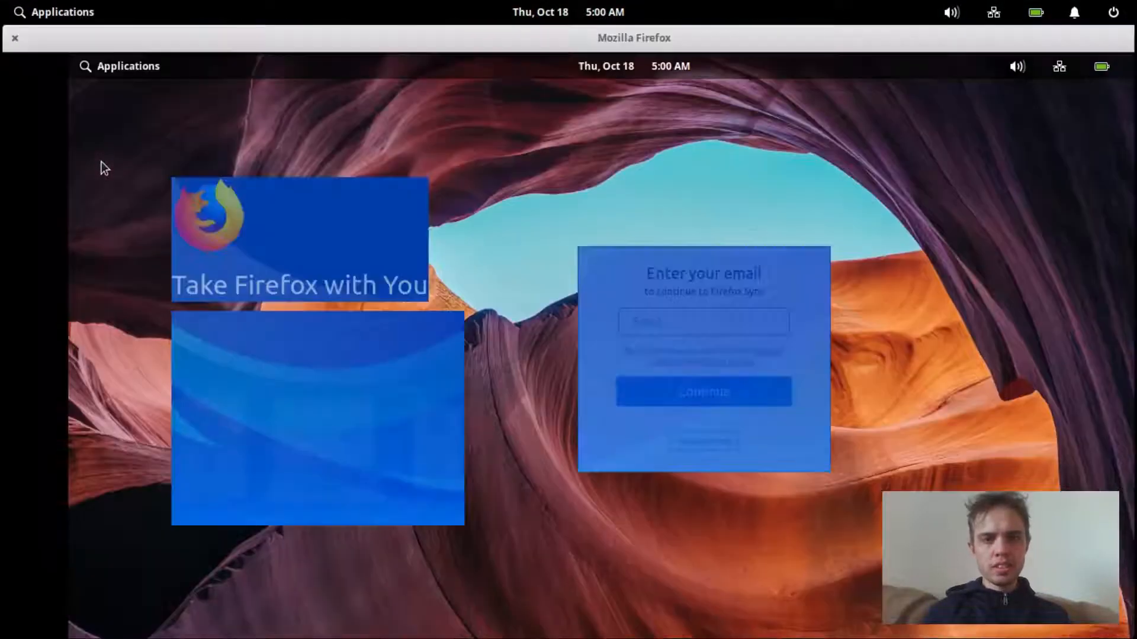